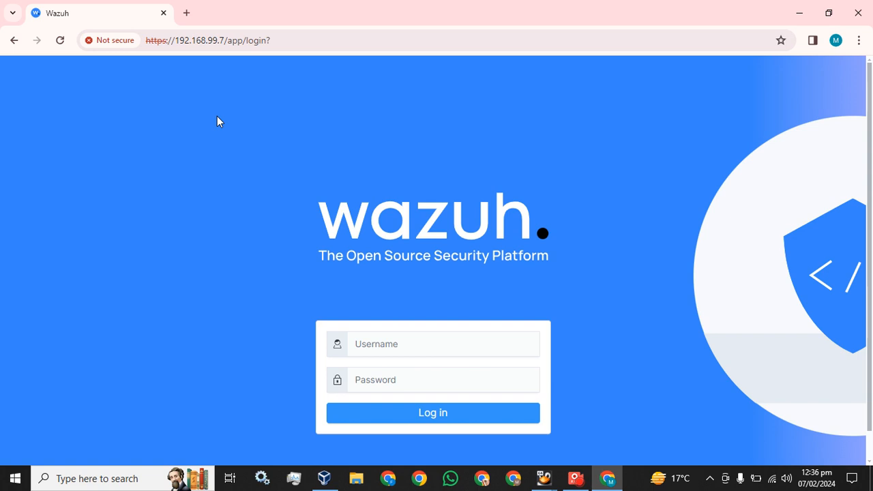
pyautogui.moveTo(220, 122)
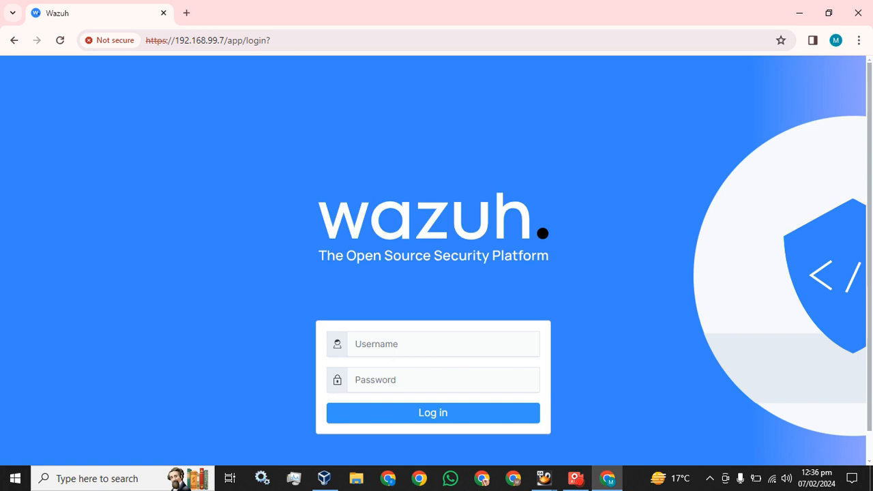
# Sign in to the Wazuh Dashboard as Admin to reach the modules overview.
pyautogui.write('Ad')
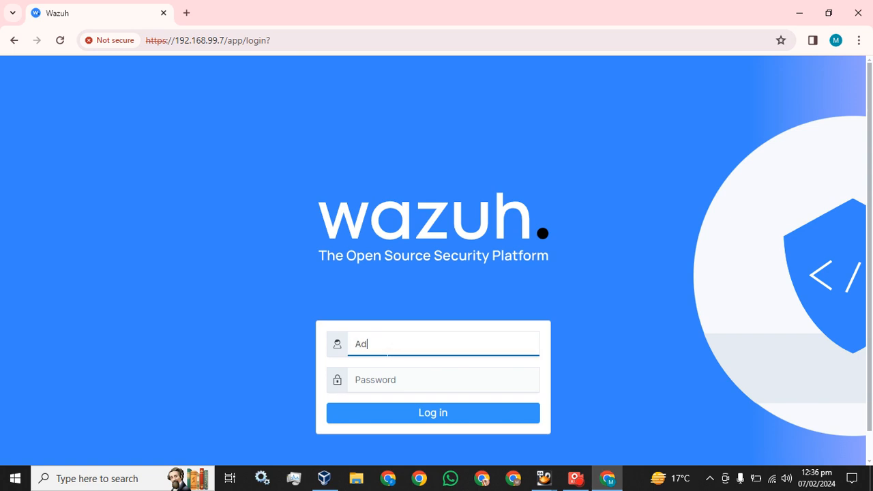
pyautogui.write('min')
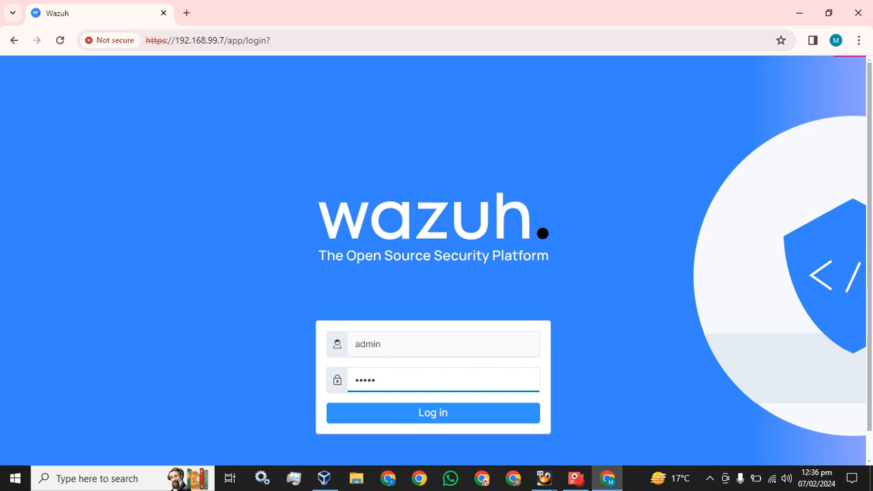
pyautogui.click(432, 412)
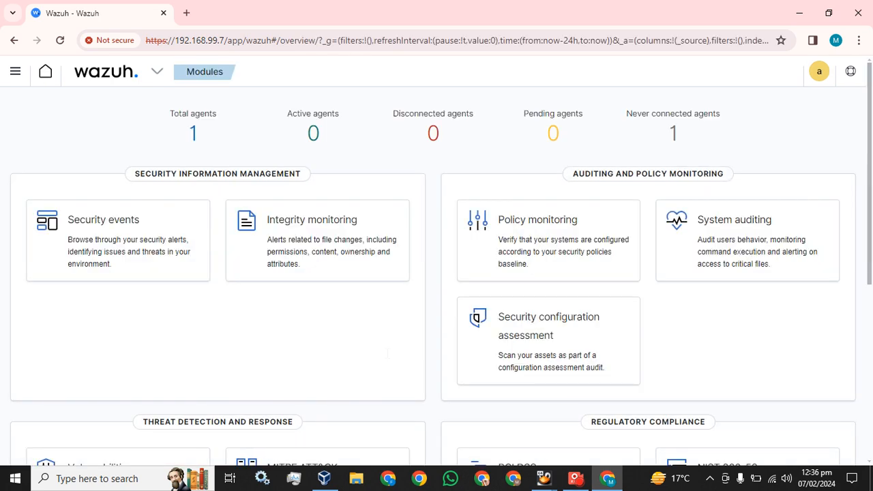
pyautogui.moveTo(166, 143)
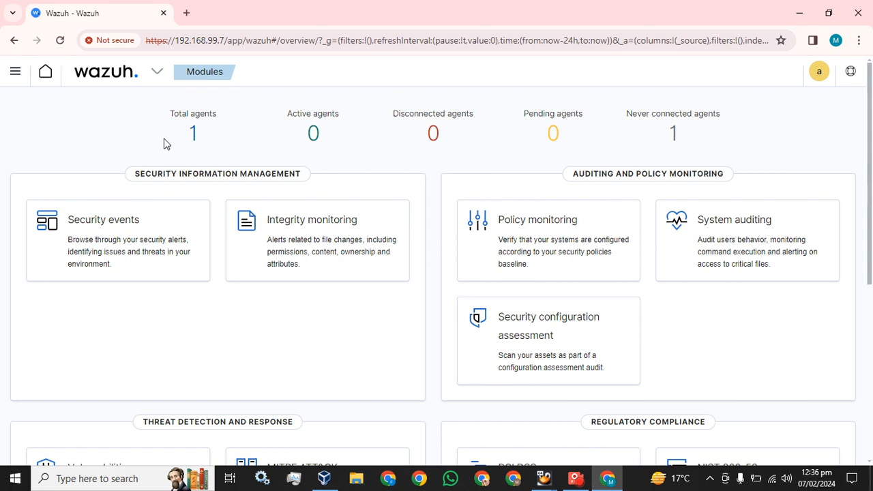
# Navigate to the Agents page listing DESKTOP-VSGCKTH as never connected.
pyautogui.click(157, 71)
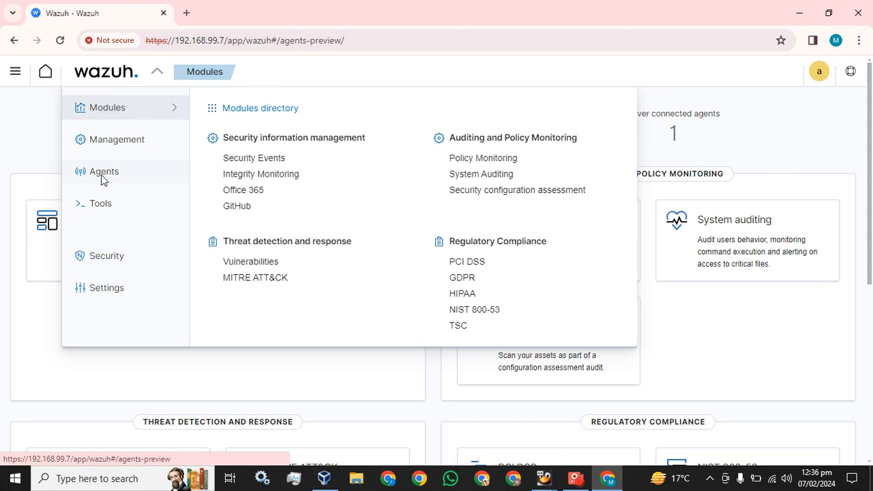
pyautogui.click(104, 172)
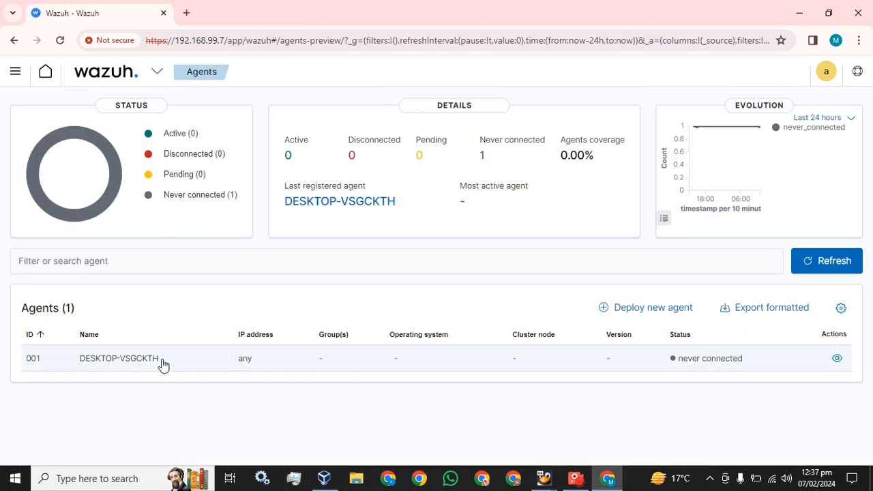
pyautogui.moveTo(630, 311)
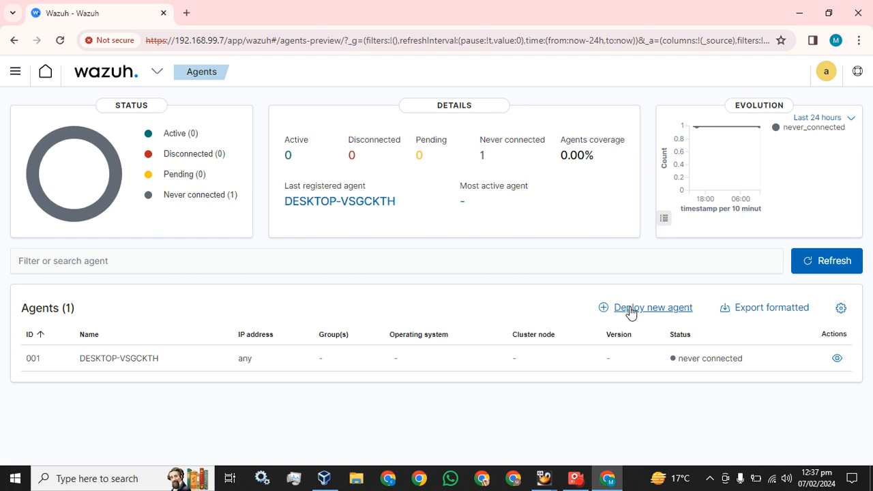
# Begin deploying a new agent with Windows as its operating system.
pyautogui.click(652, 308)
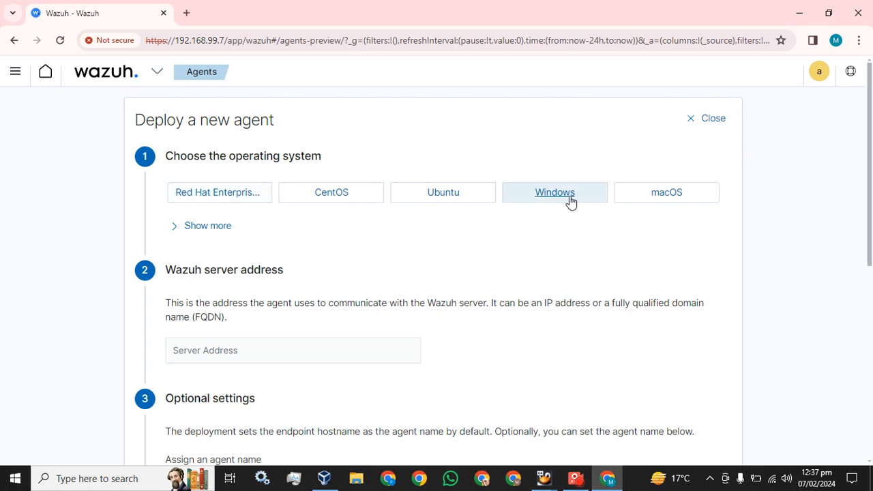
pyautogui.click(553, 191)
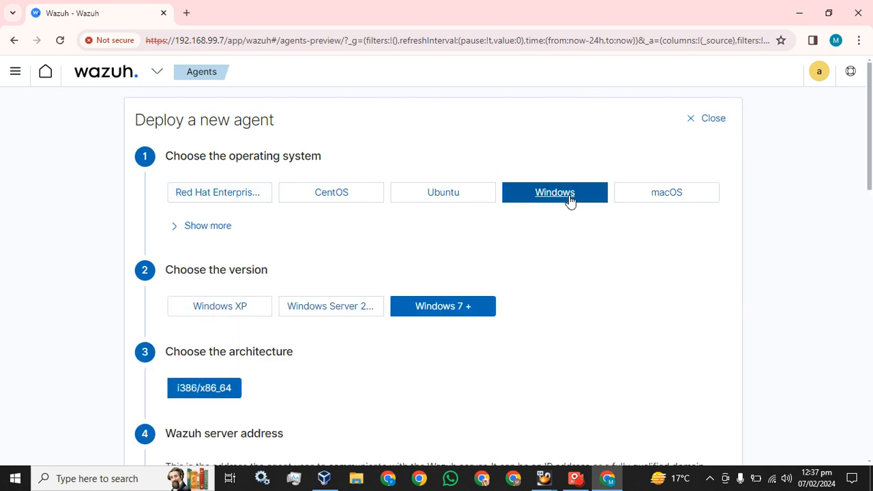
pyautogui.scroll(-3)
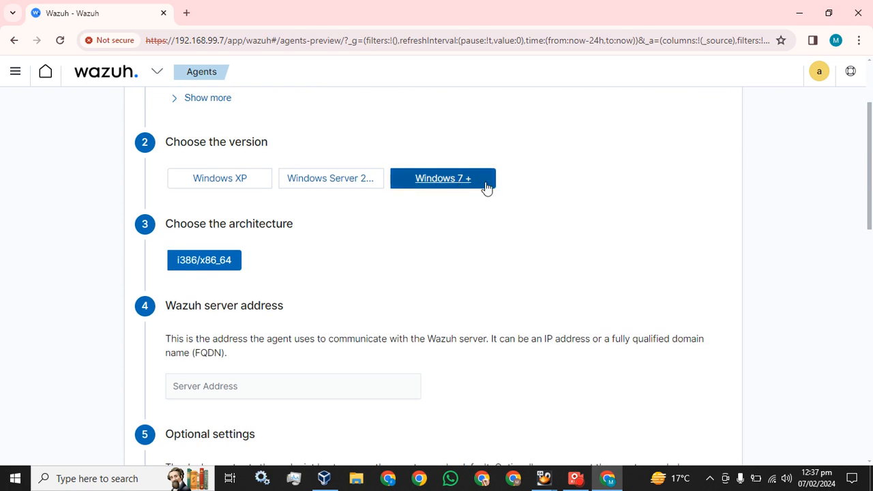
pyautogui.moveTo(255, 246)
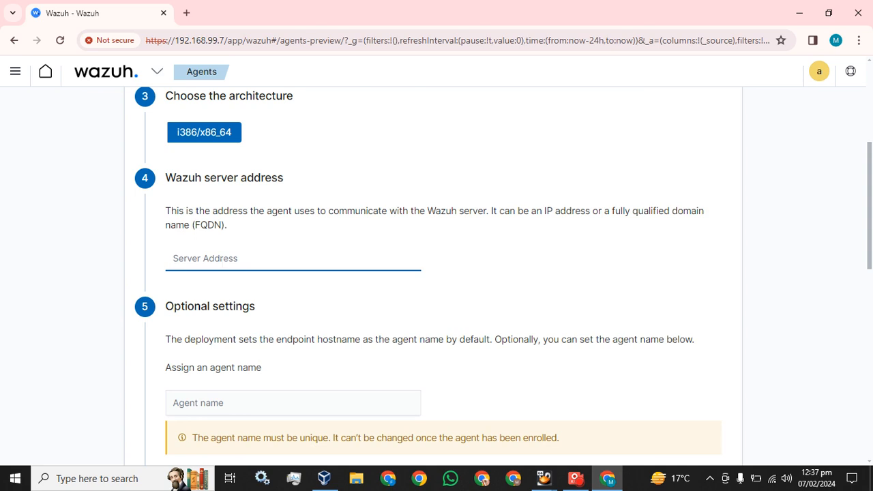
# Set the Wazuh server address to 192.168.99.5.
pyautogui.click(291, 257)
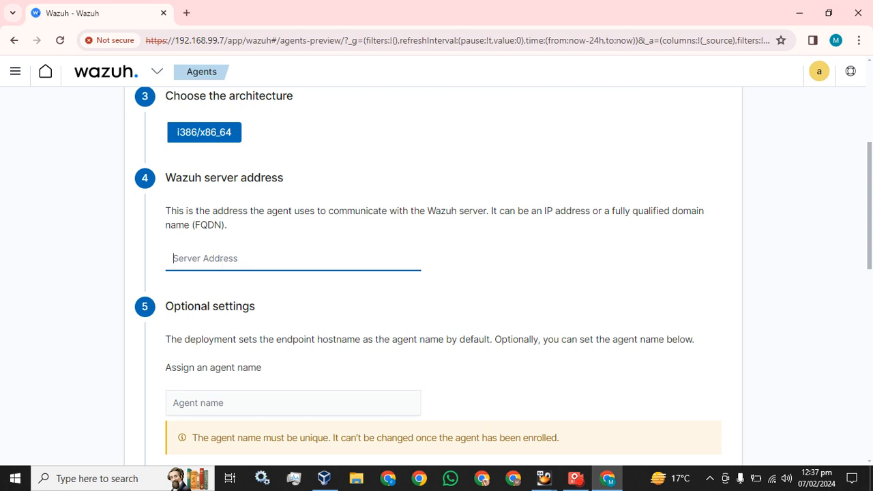
pyautogui.write('192.168.99')
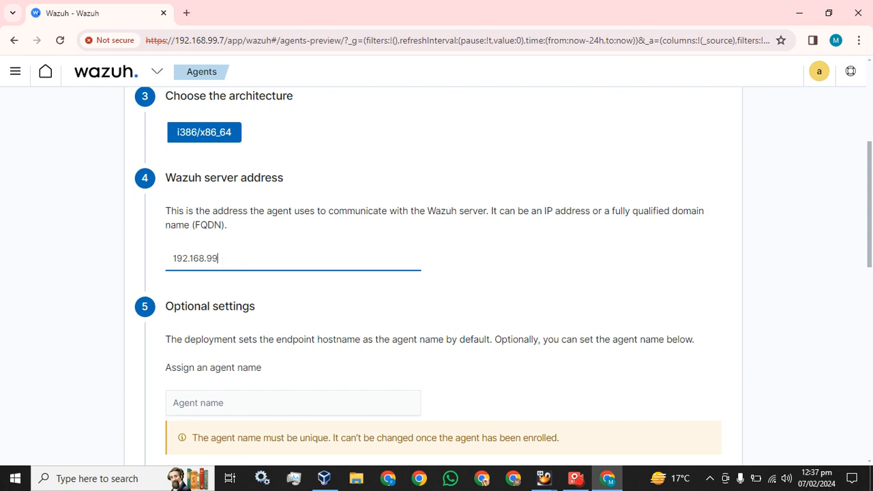
pyautogui.write('.5')
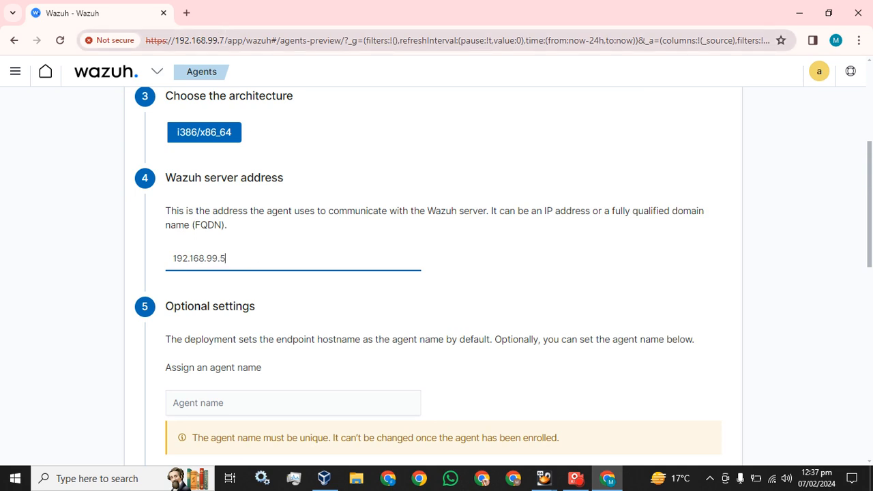
pyautogui.scroll(-3)
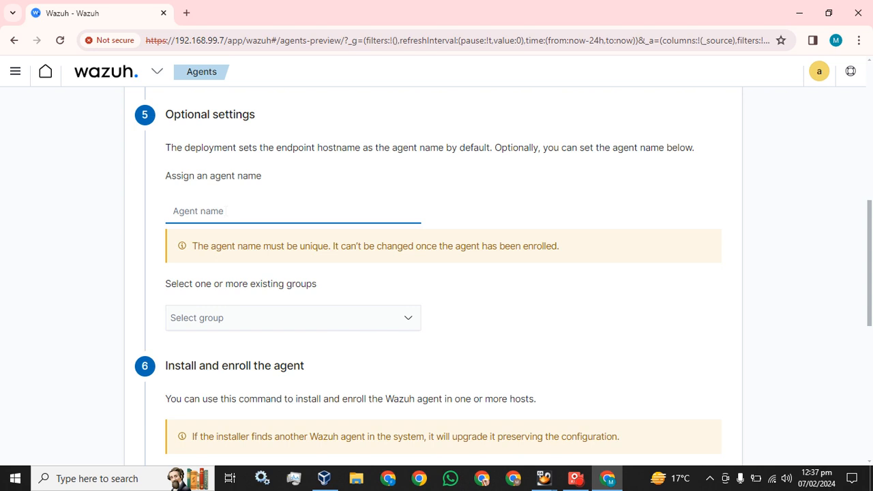
# Name the agent My-machine and assign it to the default group.
pyautogui.write('My-ma')
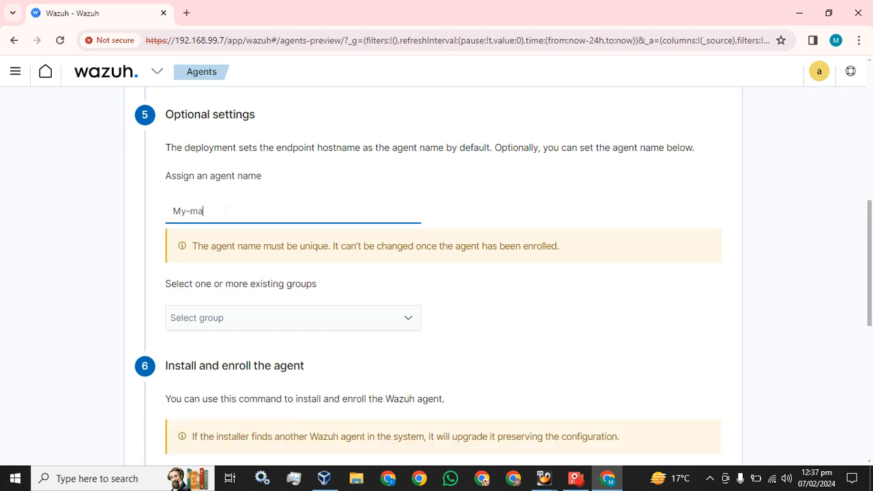
pyautogui.write('chine')
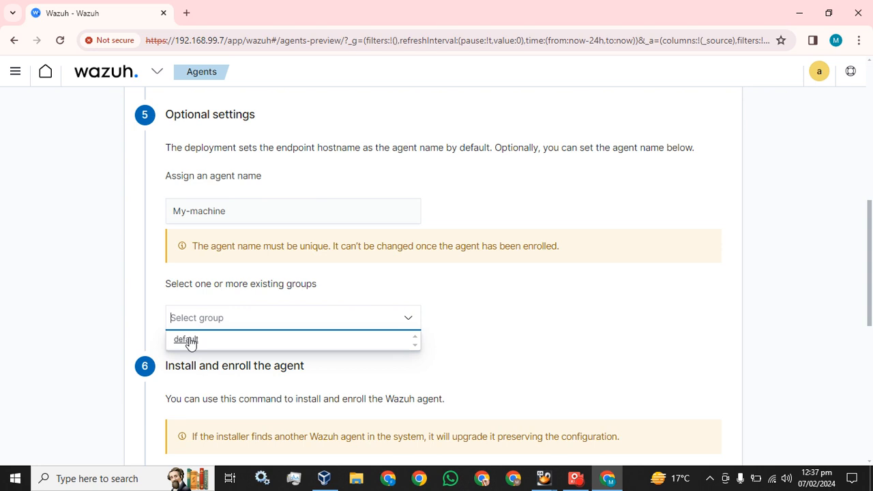
pyautogui.click(185, 340)
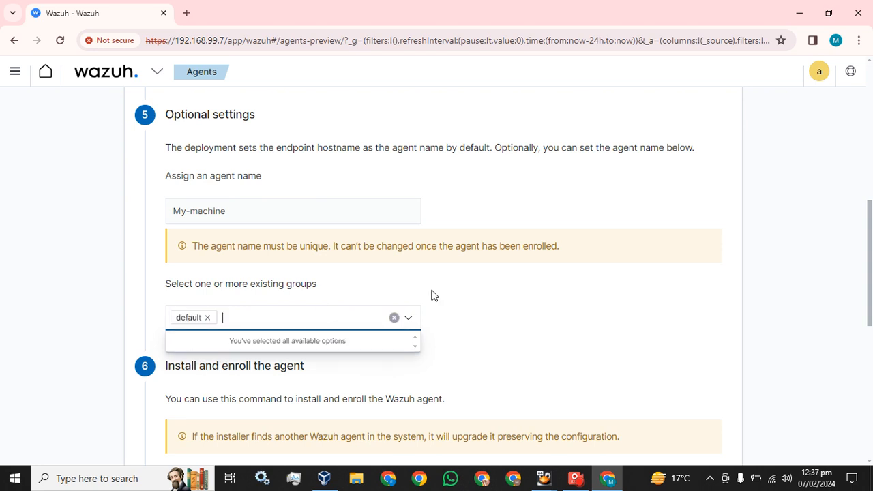
pyautogui.scroll(-3)
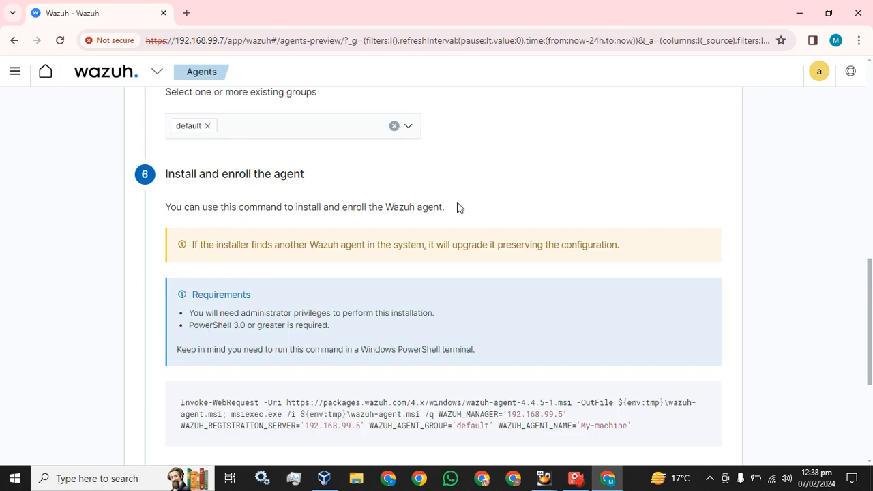
# Reveal the generated PowerShell install command and bring up Windows search.
pyautogui.scroll(-3)
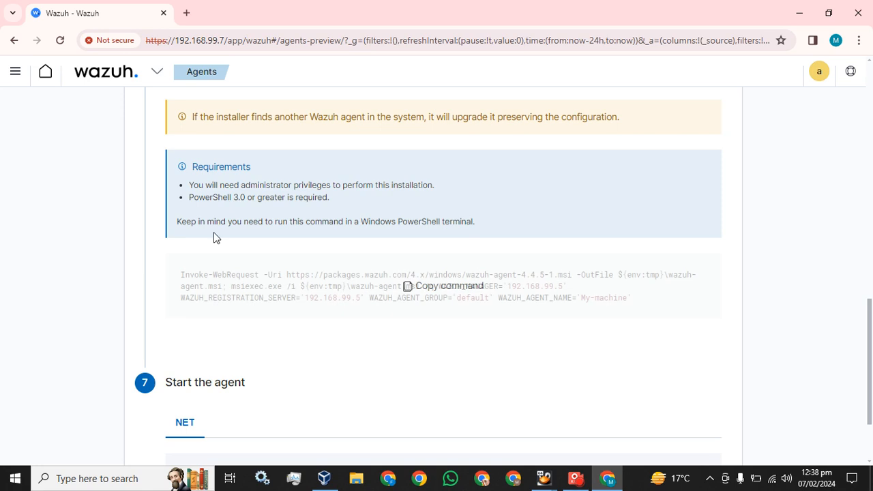
pyautogui.moveTo(367, 371)
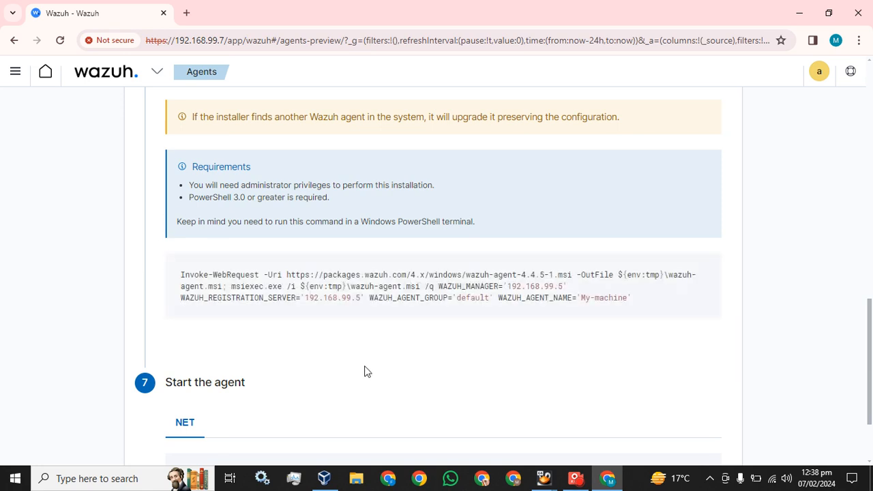
pyautogui.moveTo(704, 355)
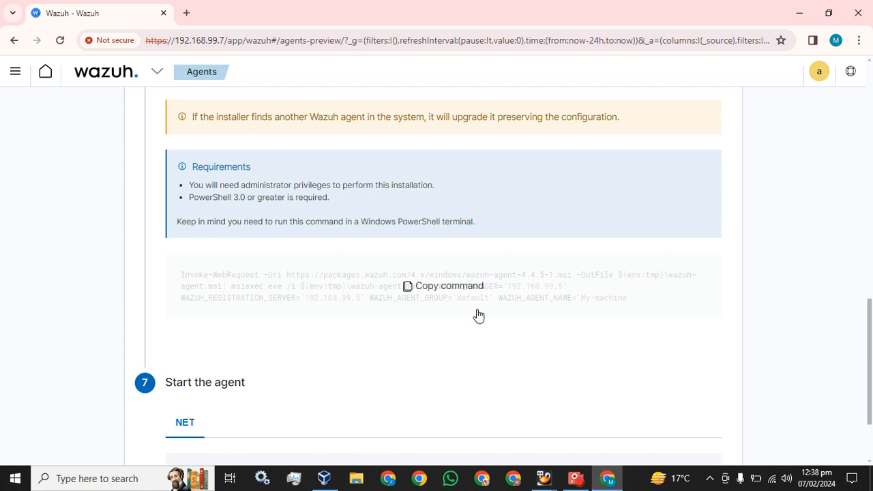
pyautogui.moveTo(439, 292)
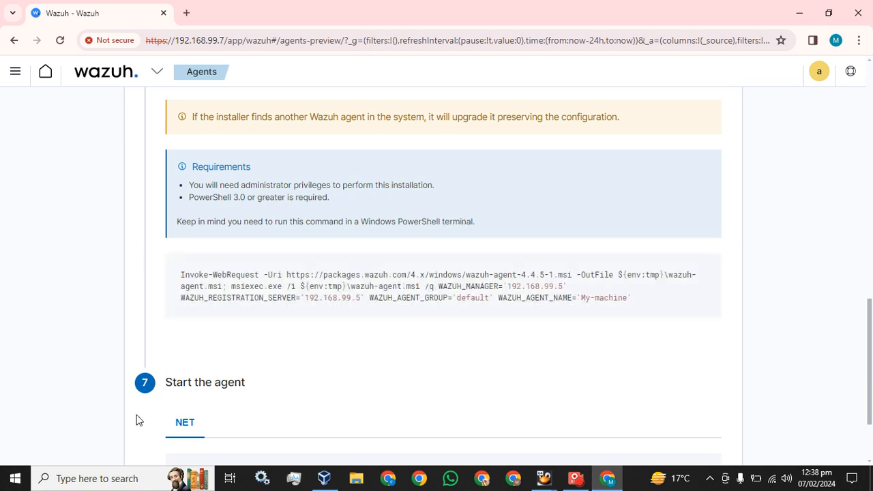
pyautogui.click(98, 477)
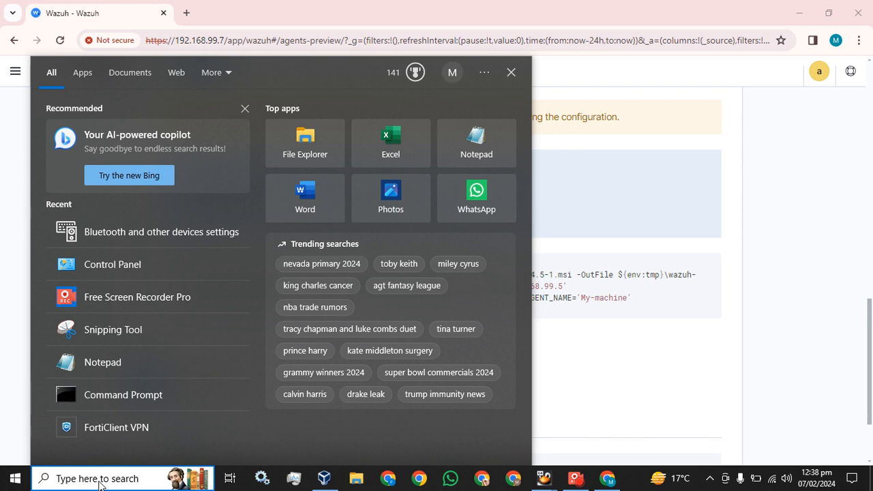
# Search for PowerShell and run Windows PowerShell as administrator.
pyautogui.write('powe')
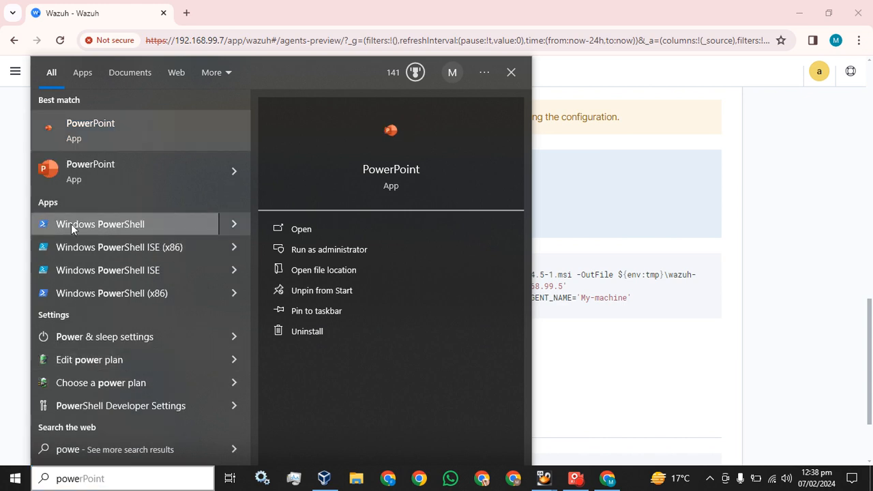
pyautogui.rightClick(101, 223)
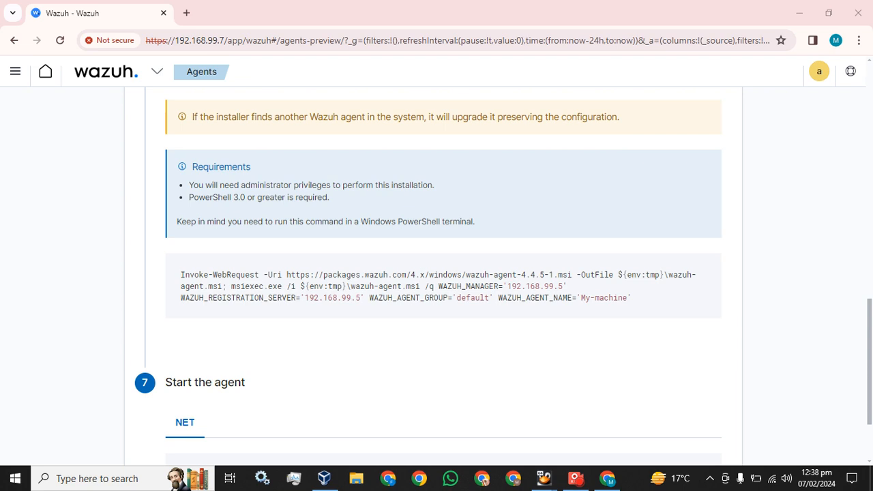
pyautogui.click(619, 477)
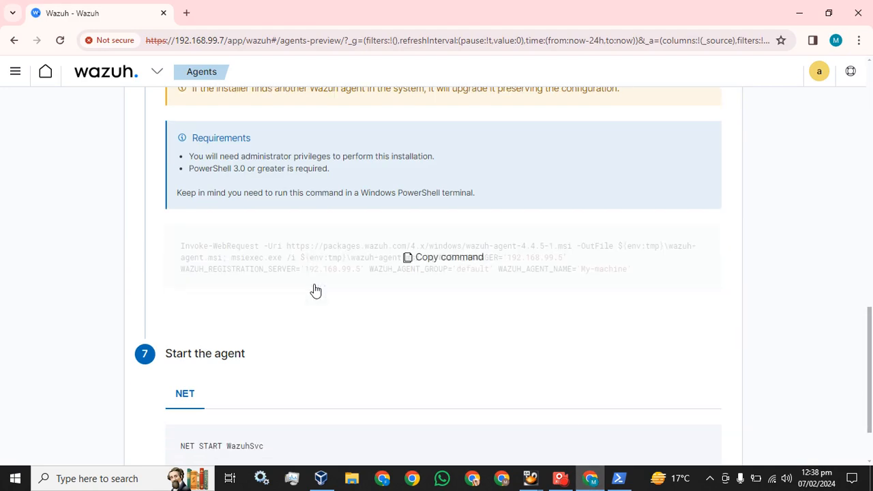
# Scroll the deployment page to the install and NET START WazuhSvc commands.
pyautogui.scroll(-3)
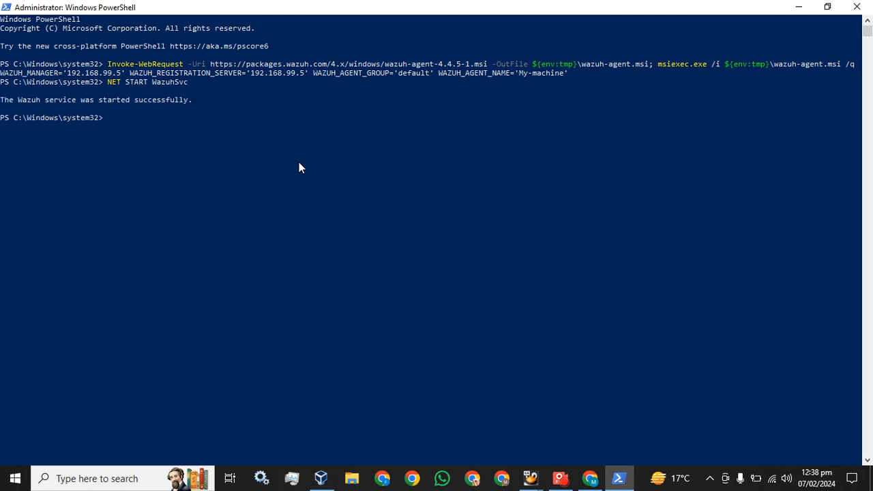
pyautogui.moveTo(131, 112)
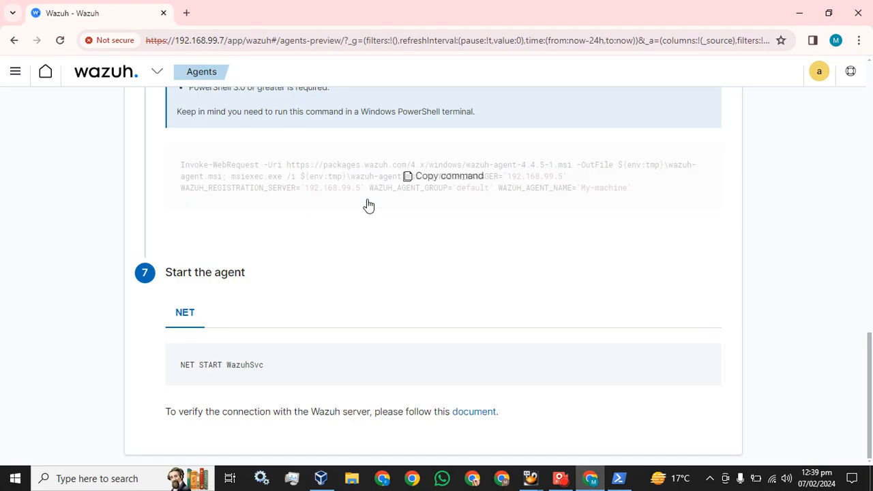
# Return via the Agents list to the Wazuh modules overview.
pyautogui.click(157, 71)
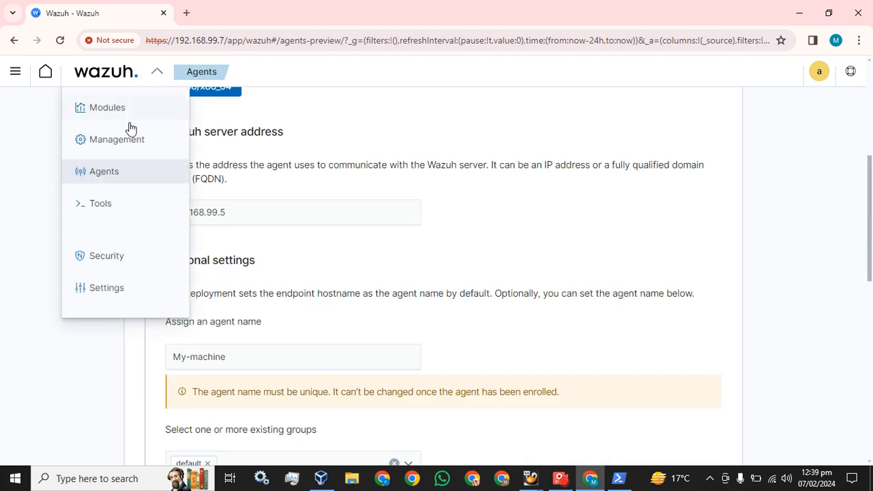
pyautogui.click(103, 171)
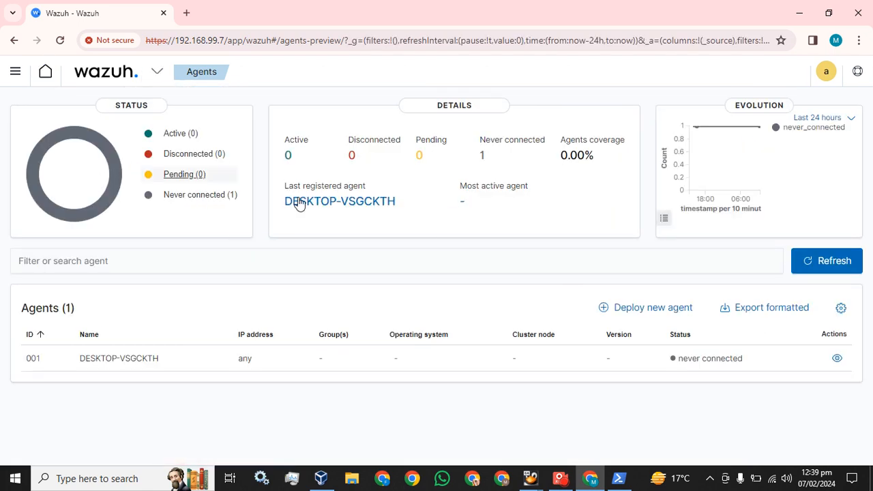
pyautogui.moveTo(93, 89)
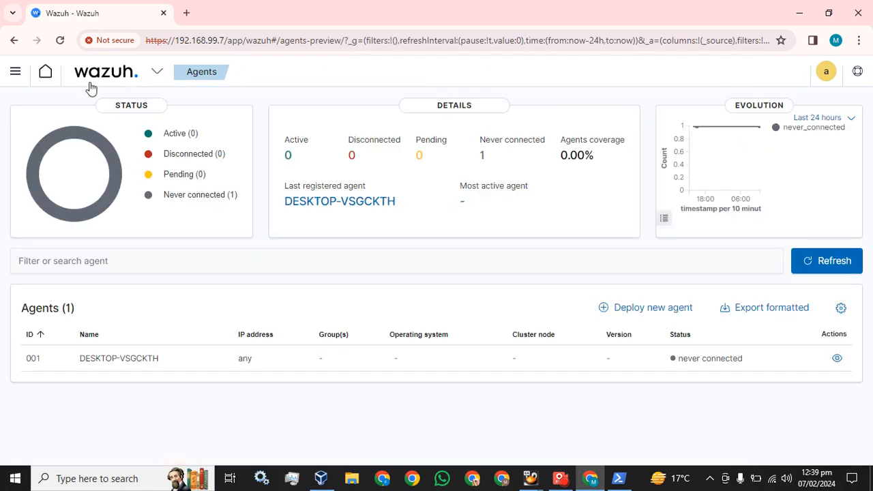
pyautogui.click(157, 71)
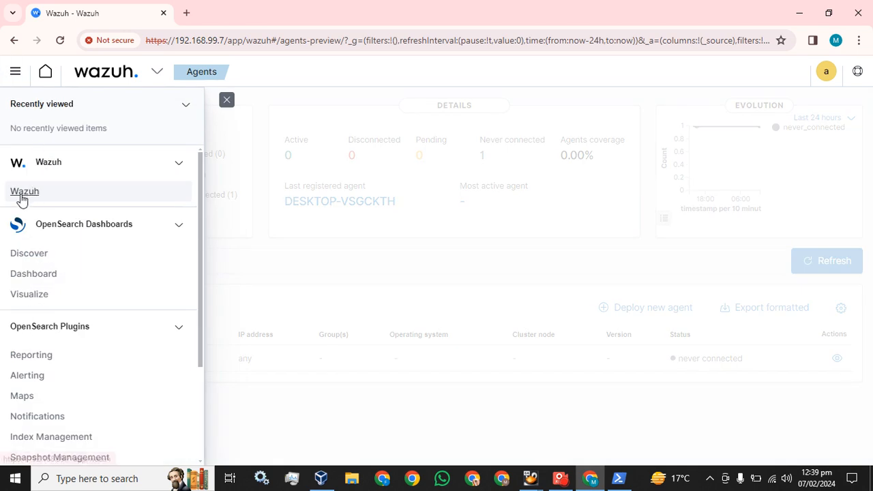
pyautogui.click(24, 191)
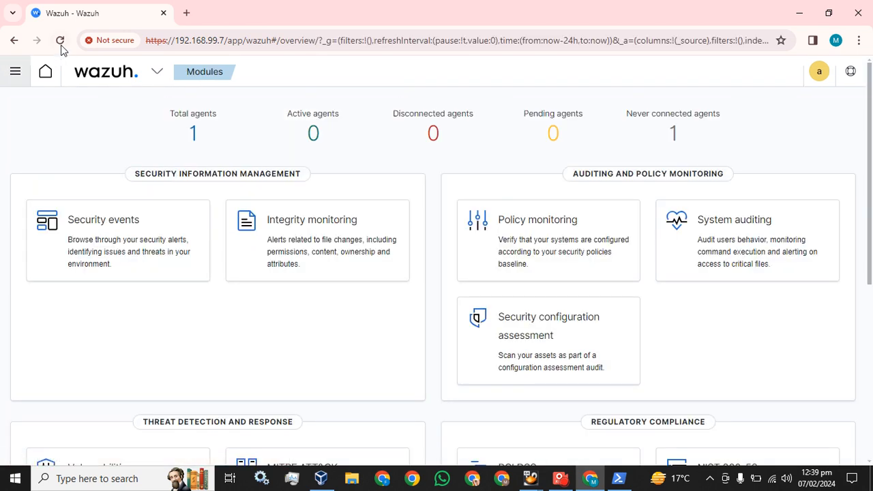
# Reload the overview repeatedly until it shows 2 total agents with 1 active.
pyautogui.click(60, 41)
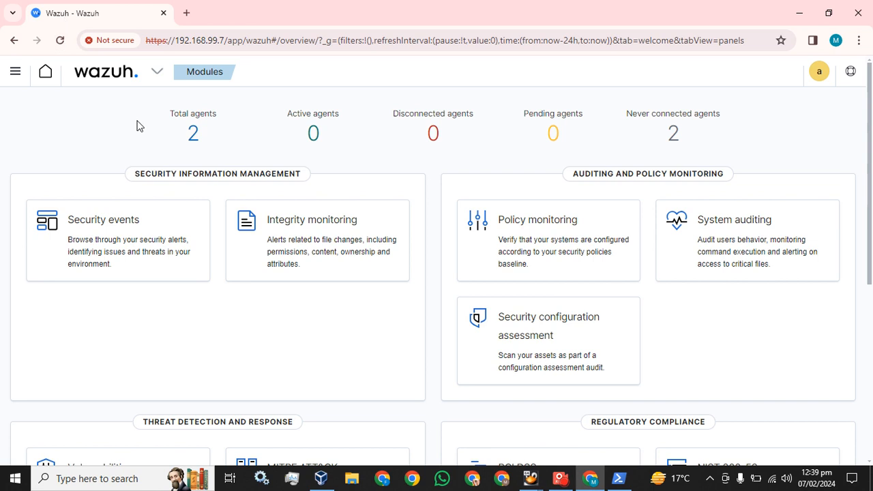
pyautogui.moveTo(194, 139)
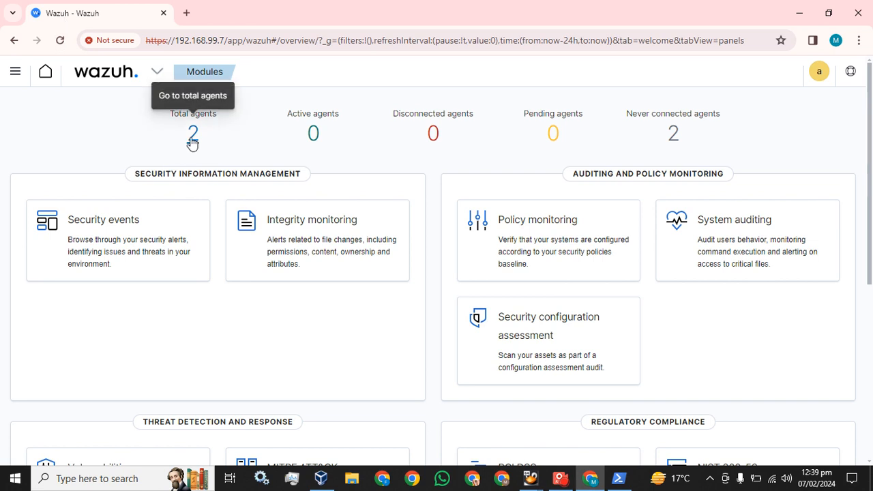
pyautogui.moveTo(163, 149)
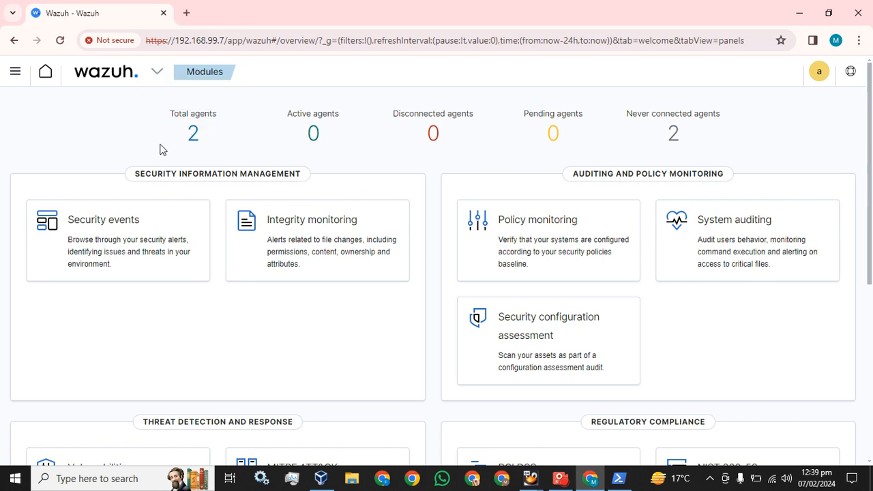
pyautogui.moveTo(177, 123)
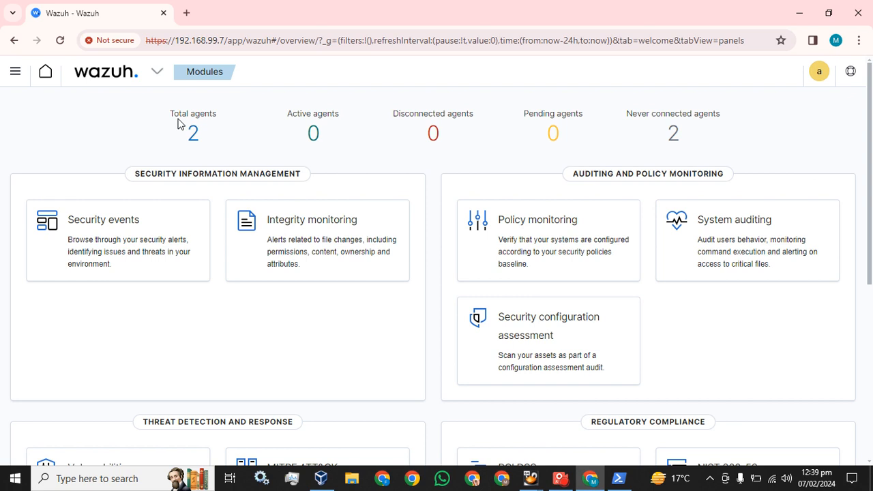
pyautogui.moveTo(693, 196)
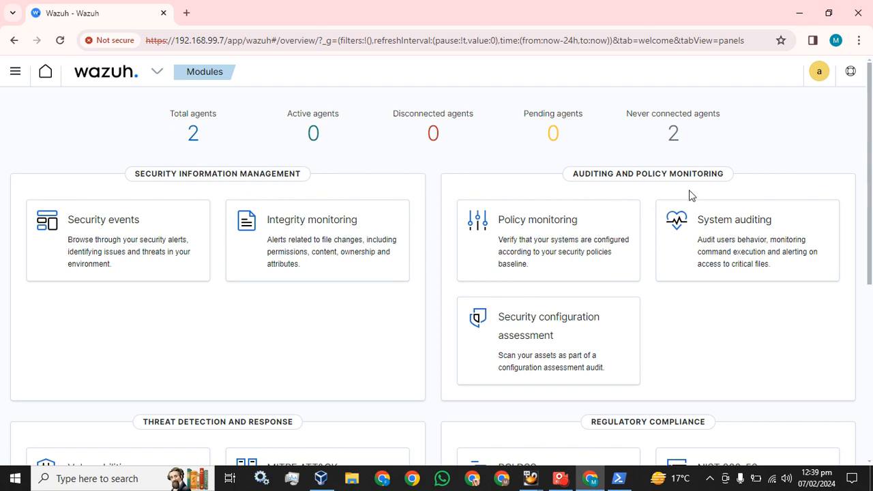
pyautogui.click(60, 40)
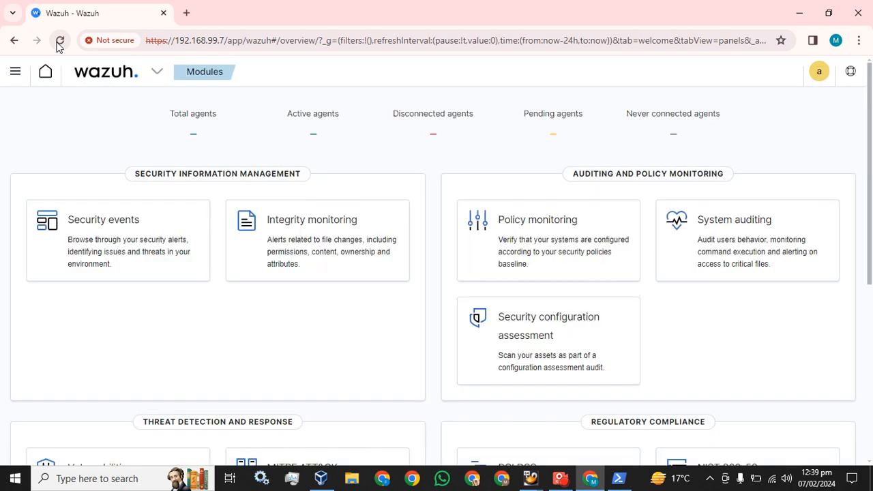
pyautogui.click(59, 40)
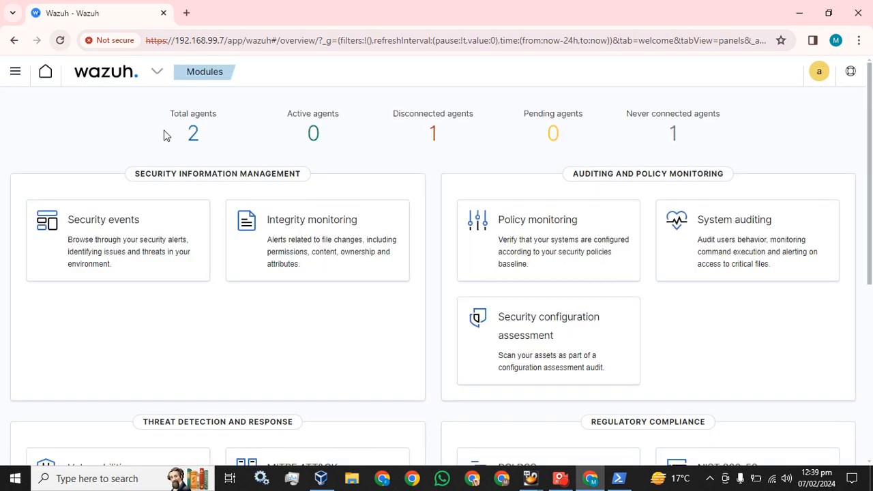
pyautogui.moveTo(374, 114)
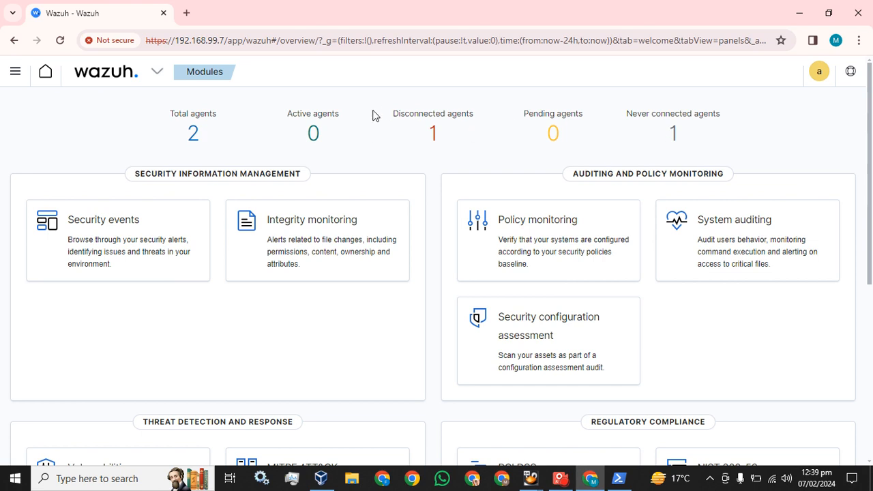
pyautogui.moveTo(734, 96)
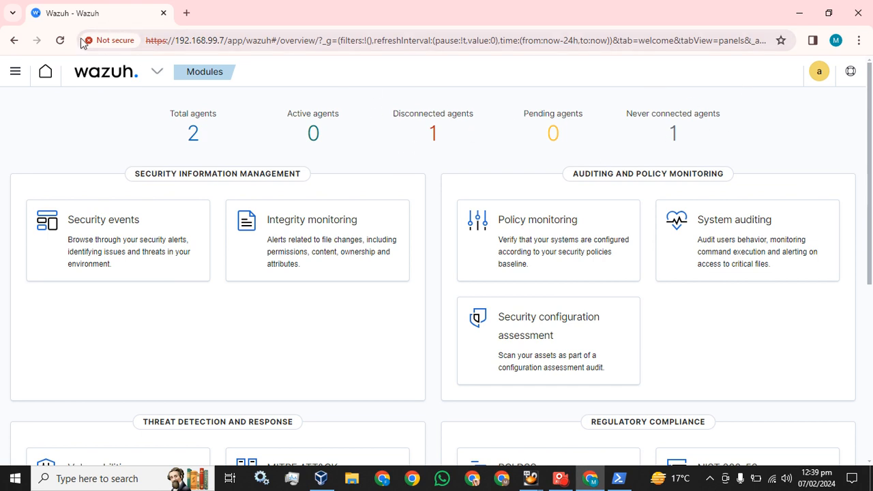
pyautogui.click(60, 41)
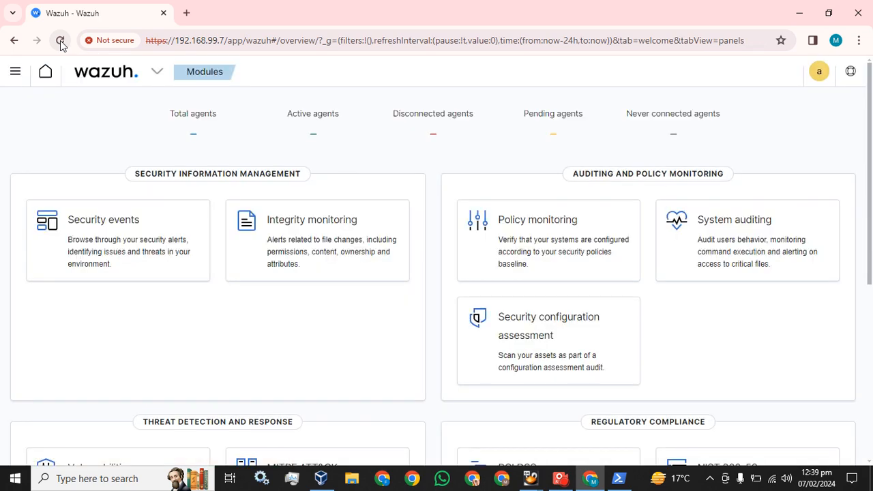
pyautogui.click(60, 41)
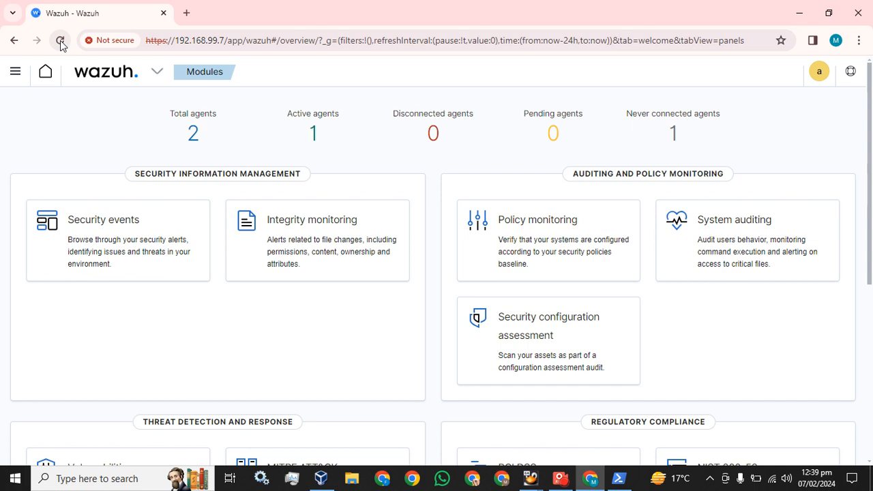
pyautogui.moveTo(314, 137)
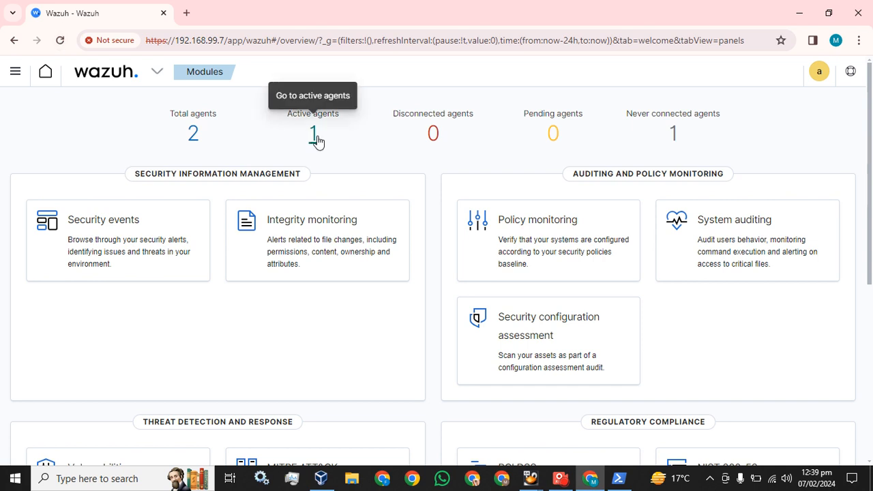
# Open the active agents list showing My-machine, ID 002, Windows 10 Pro.
pyautogui.click(312, 133)
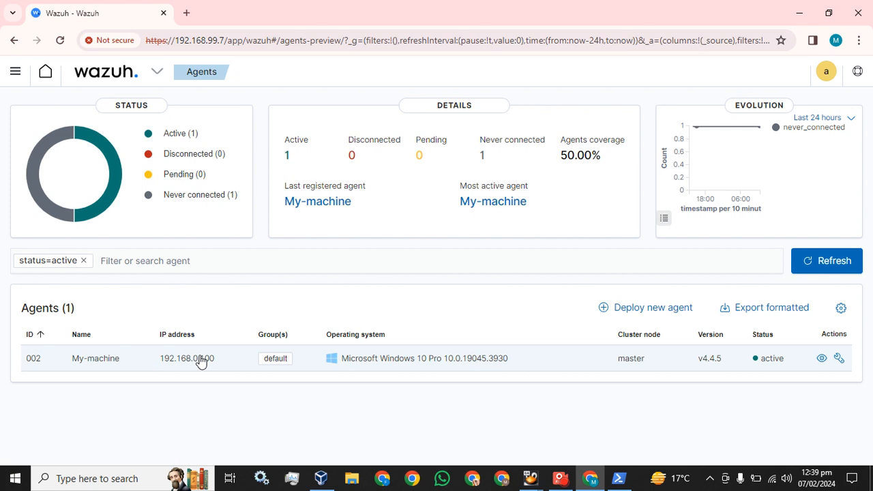
pyautogui.moveTo(827, 359)
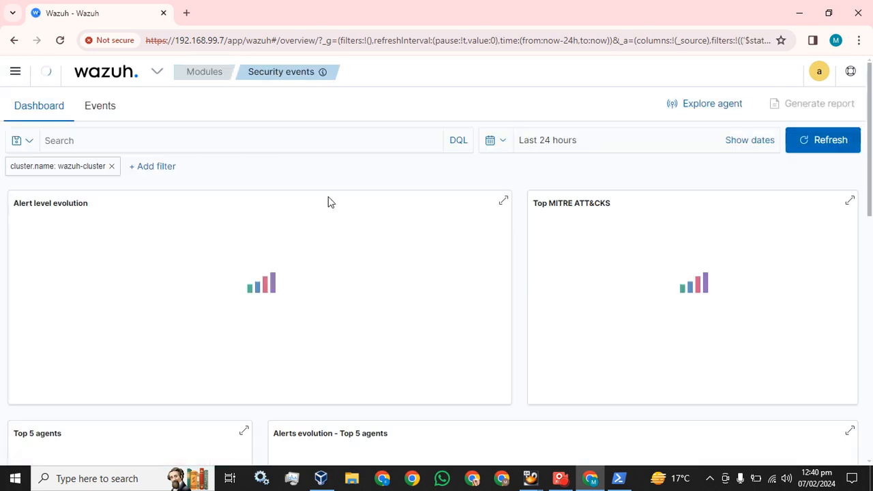
# Pin Security events to My-machine (002) for Today and refresh to reveal its 3 connected/started/stopped alerts.
pyautogui.click(711, 104)
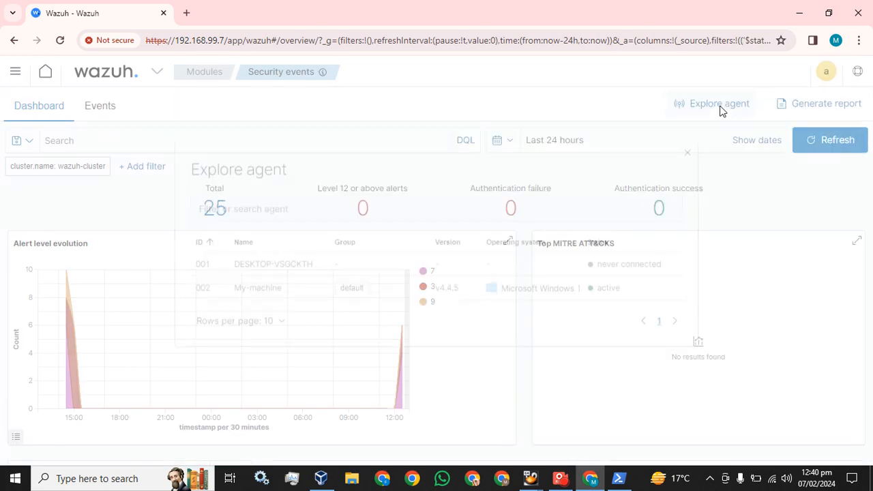
pyautogui.click(258, 287)
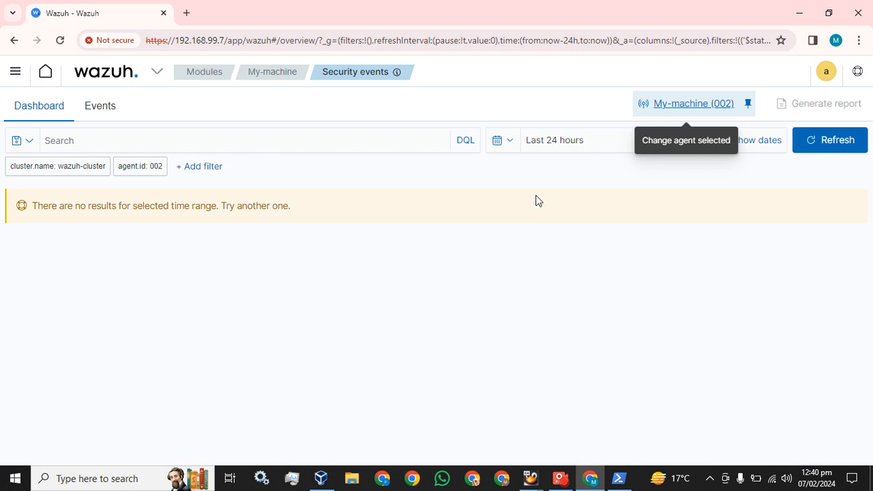
pyautogui.click(503, 140)
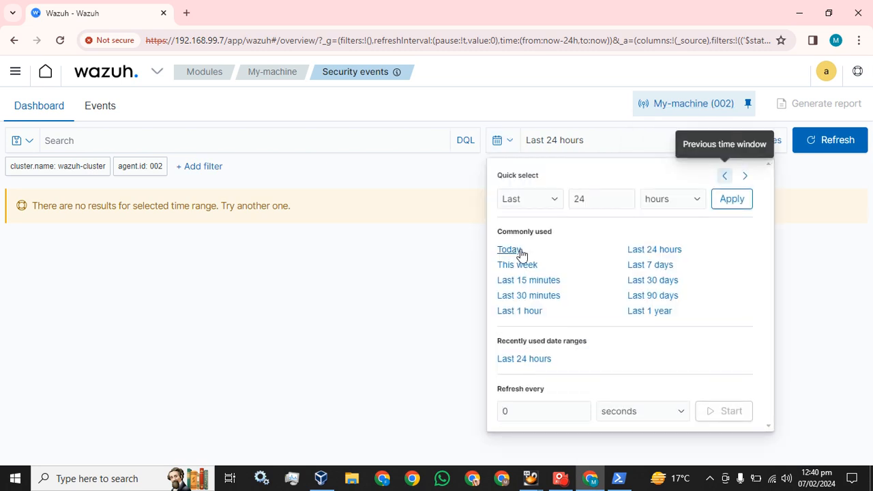
pyautogui.click(508, 248)
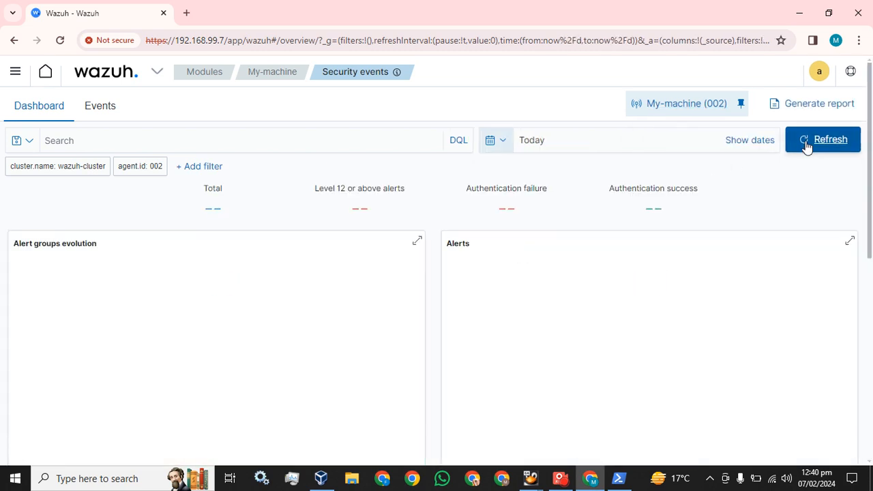
pyautogui.click(829, 139)
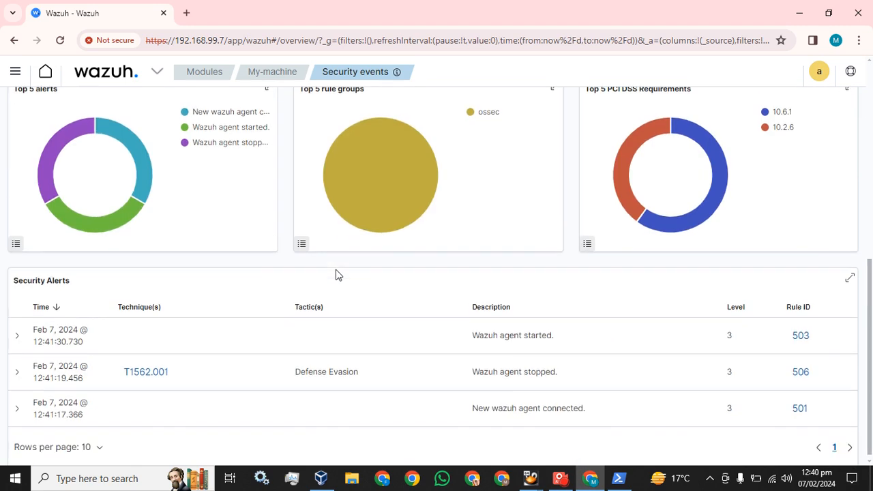
pyautogui.scroll(3)
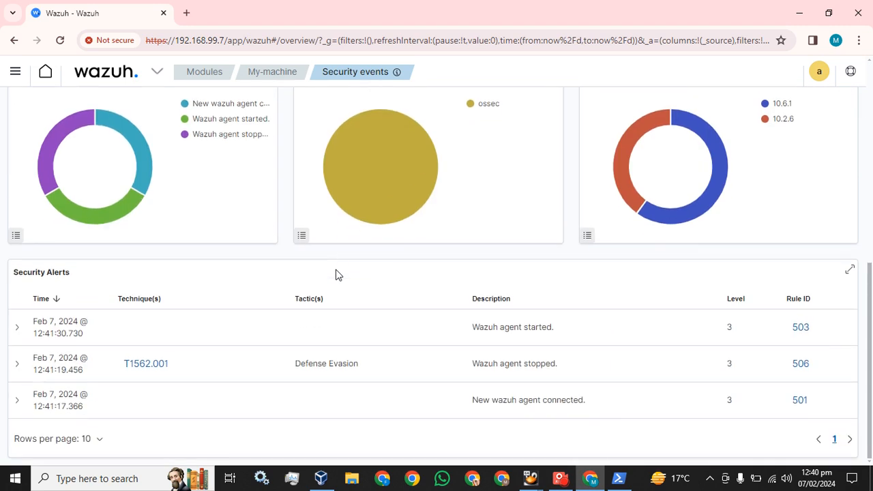
pyautogui.scroll(3)
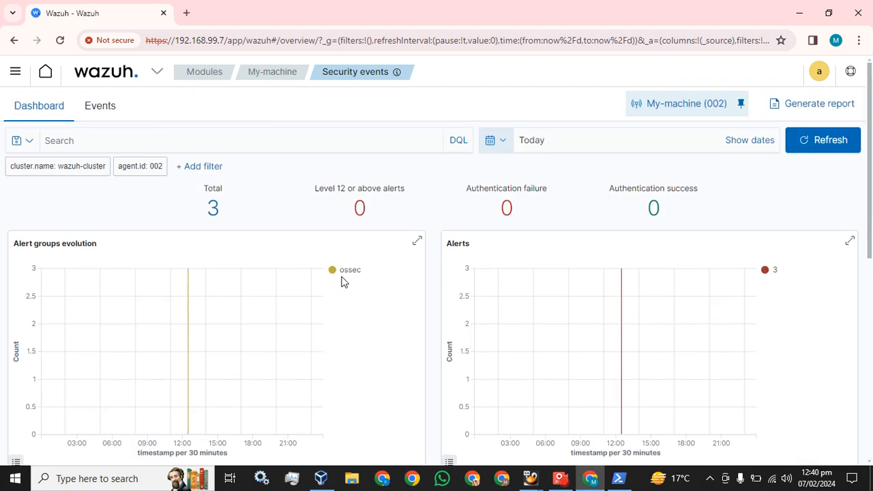
pyautogui.moveTo(344, 281)
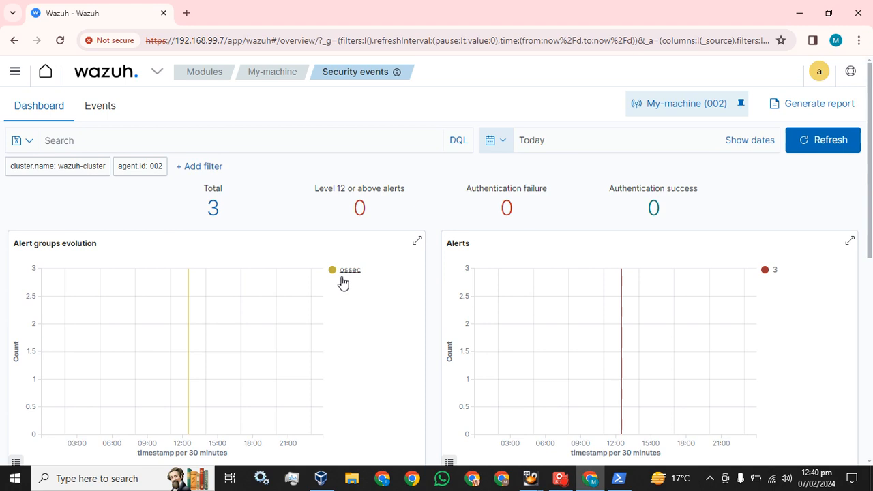
pyautogui.moveTo(560, 477)
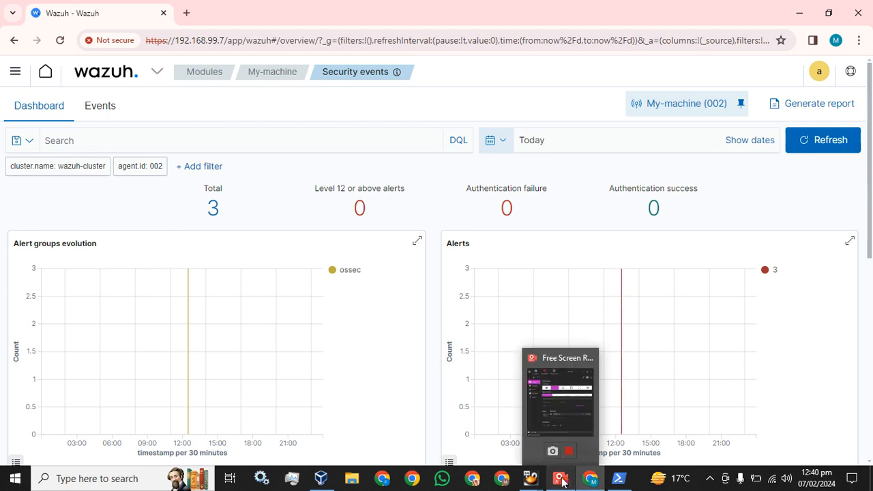